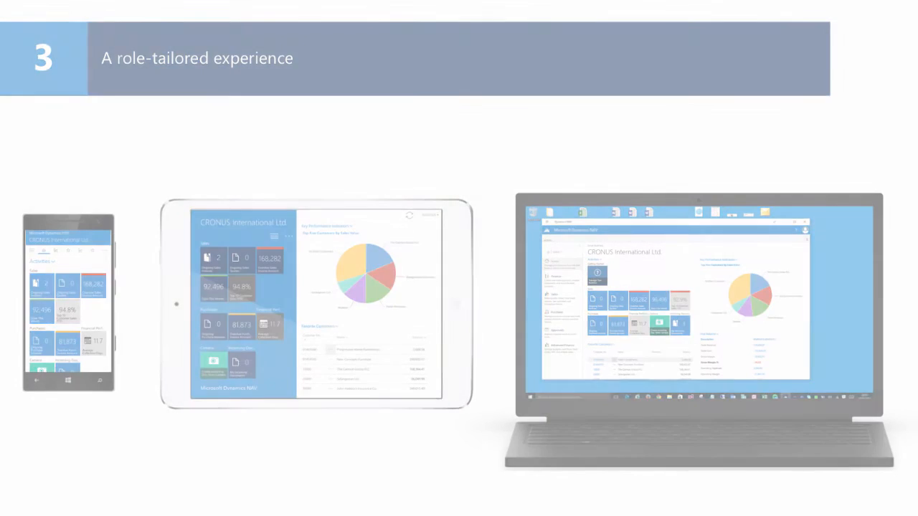
- Advance to slide 4, Design and Customize, showing the customer list page designer
key("Right")
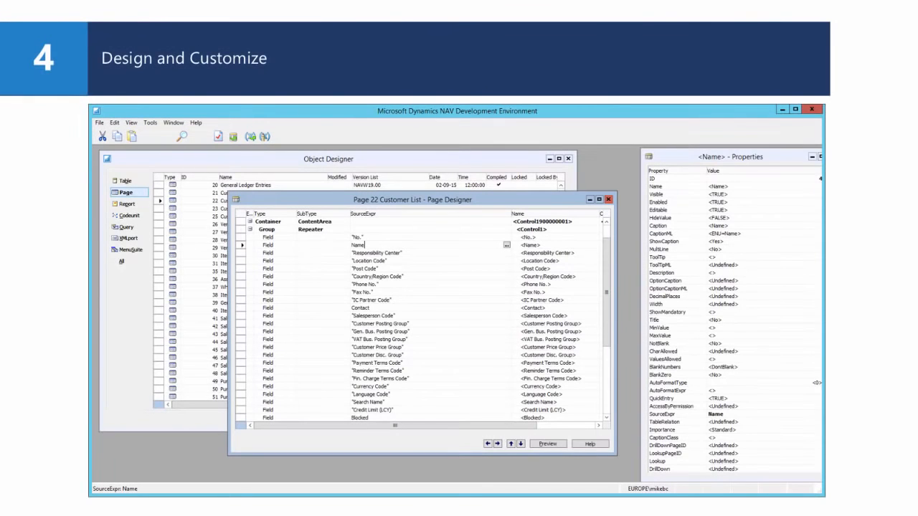